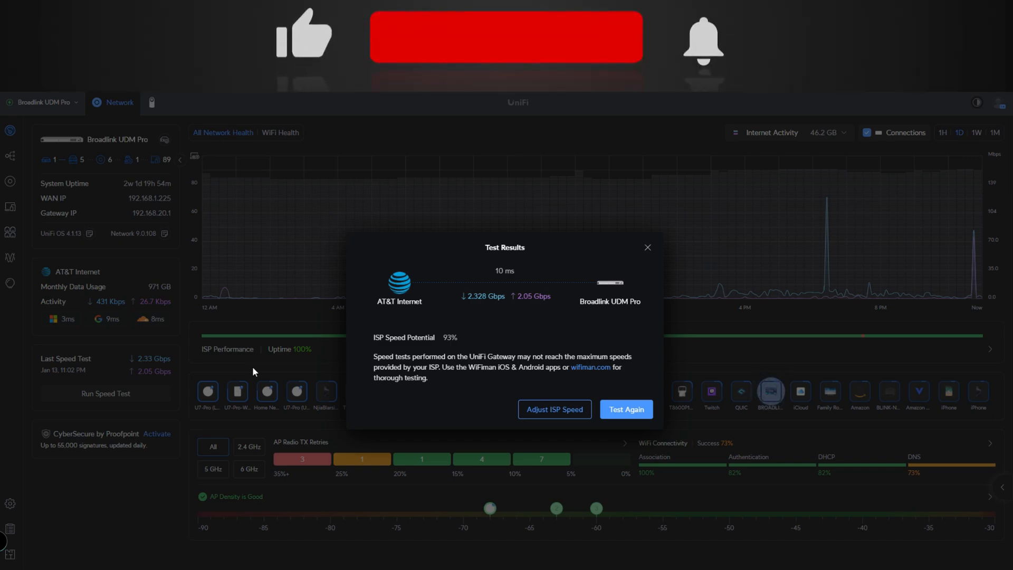
Dismiss the speed test results (2.33 Gbps down, 2.05 Gbps up, 10 ms latency).
click(506, 37)
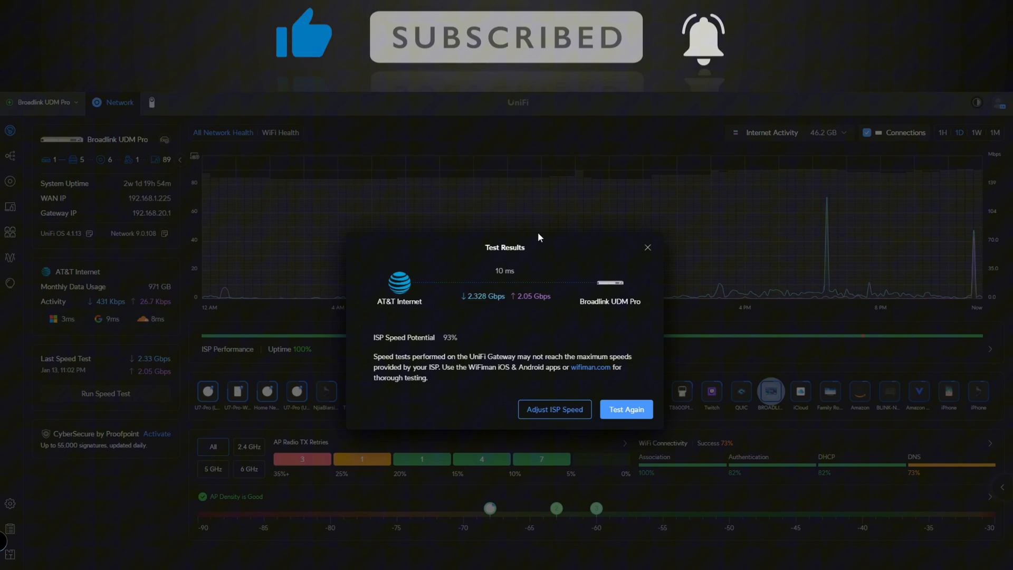
mouse_move(648, 250)
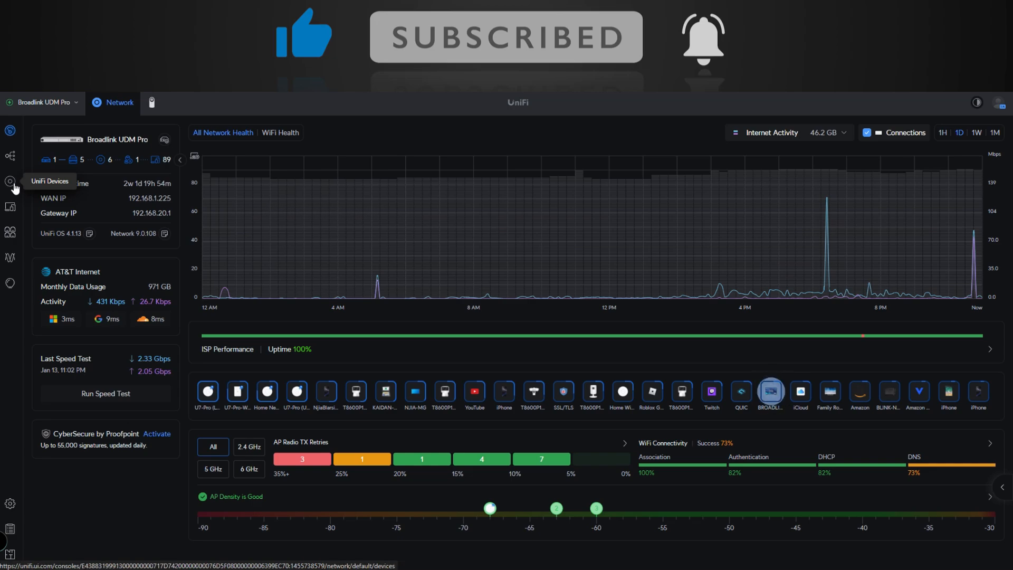
Show UniFi Devices and open the Broadlink UDM Pro's details, with WAN 1 on AT&T at 10 GbE.
click(9, 182)
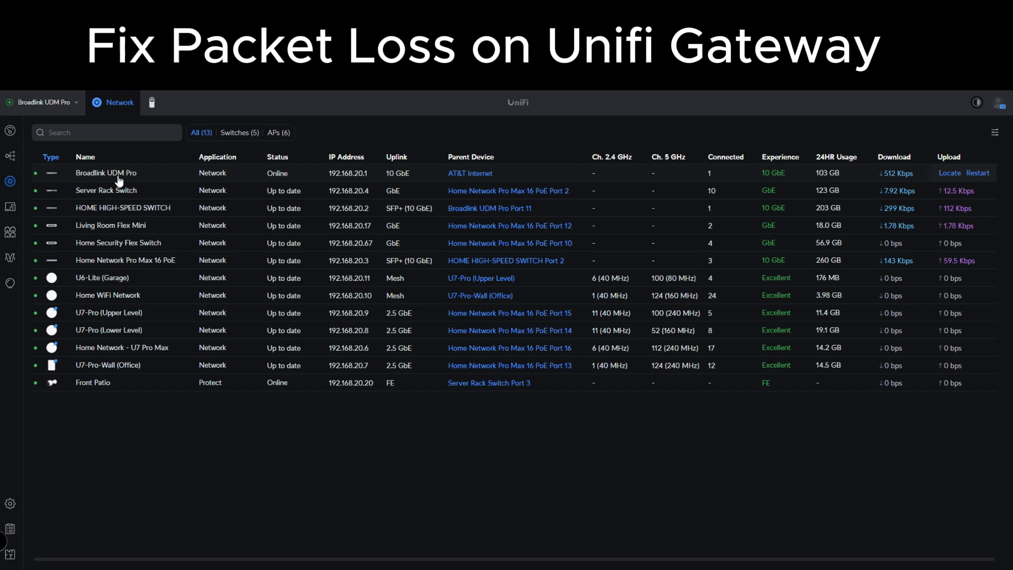
click(105, 172)
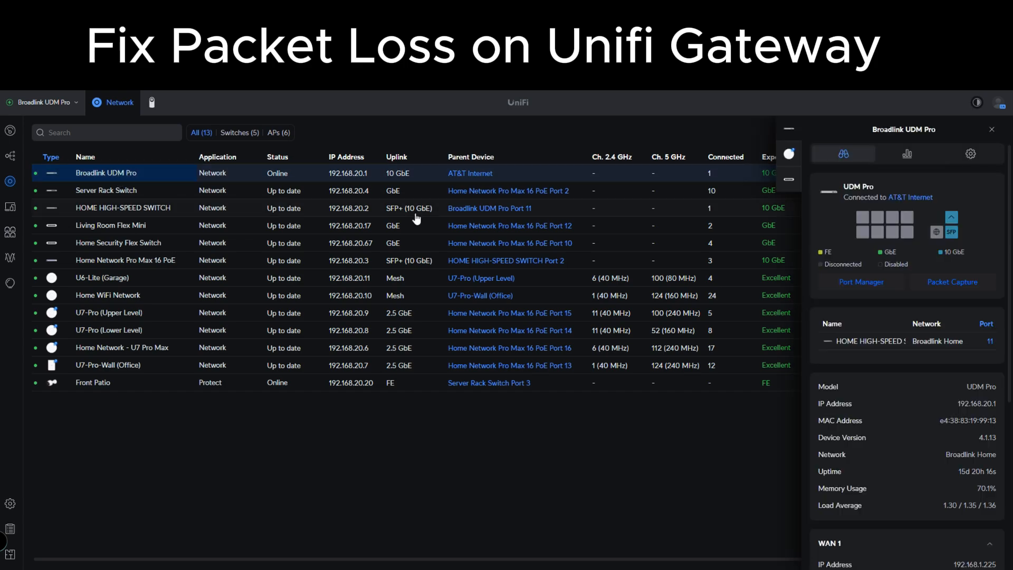
scroll(down, 3)
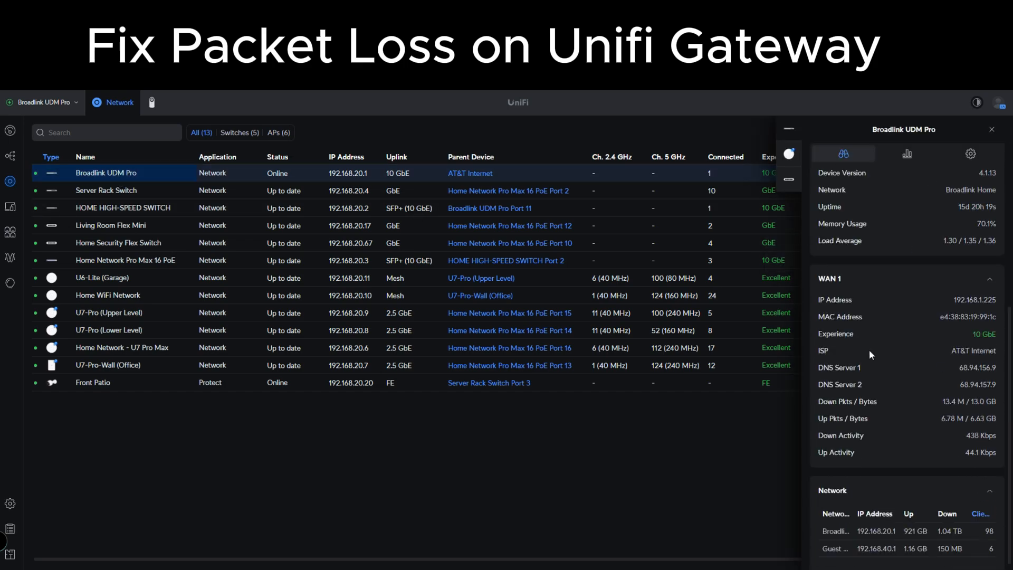
click(843, 153)
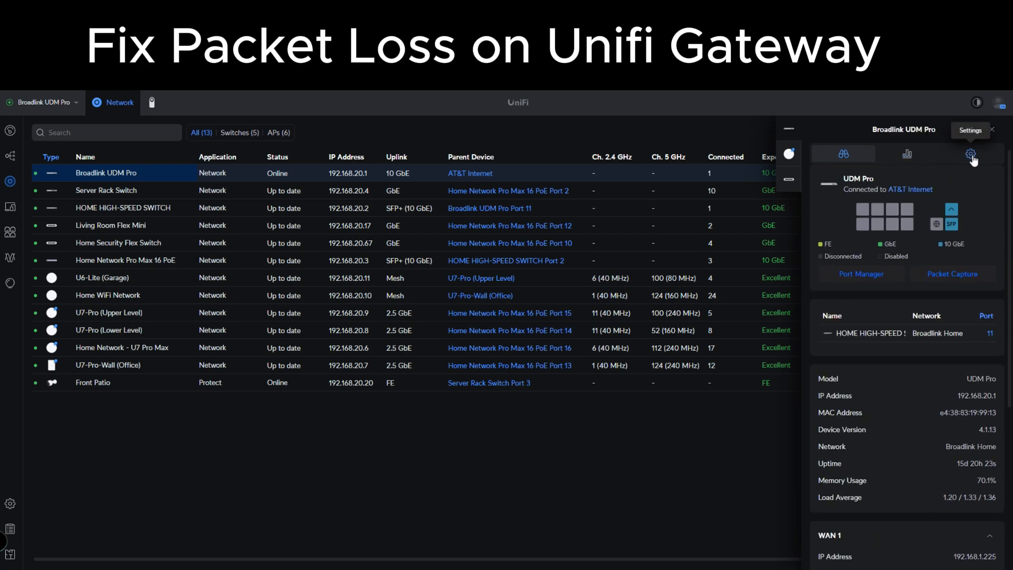
Open the UDM Pro's Settings tab to view its Advanced verification options.
click(970, 154)
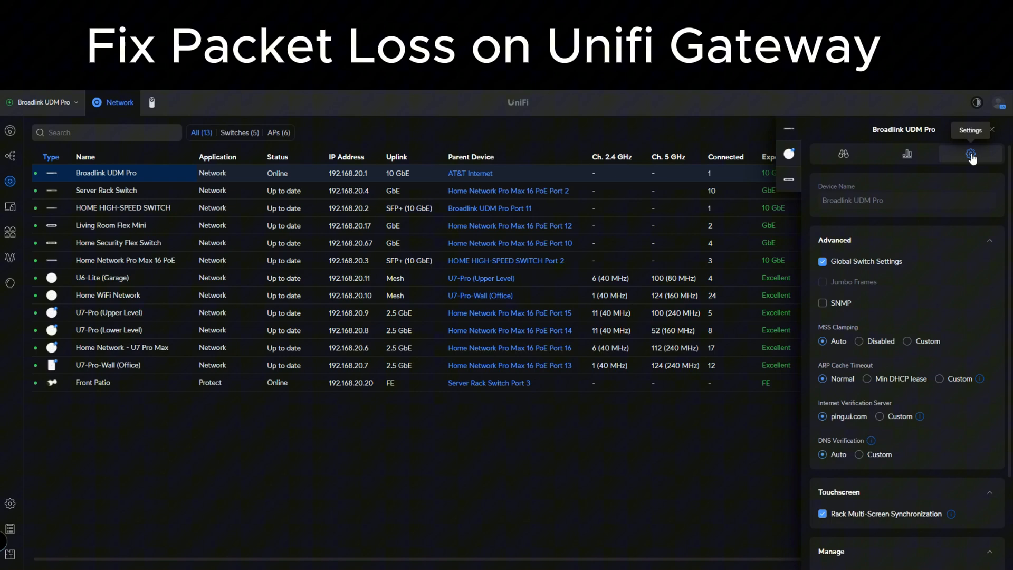
mouse_move(866, 362)
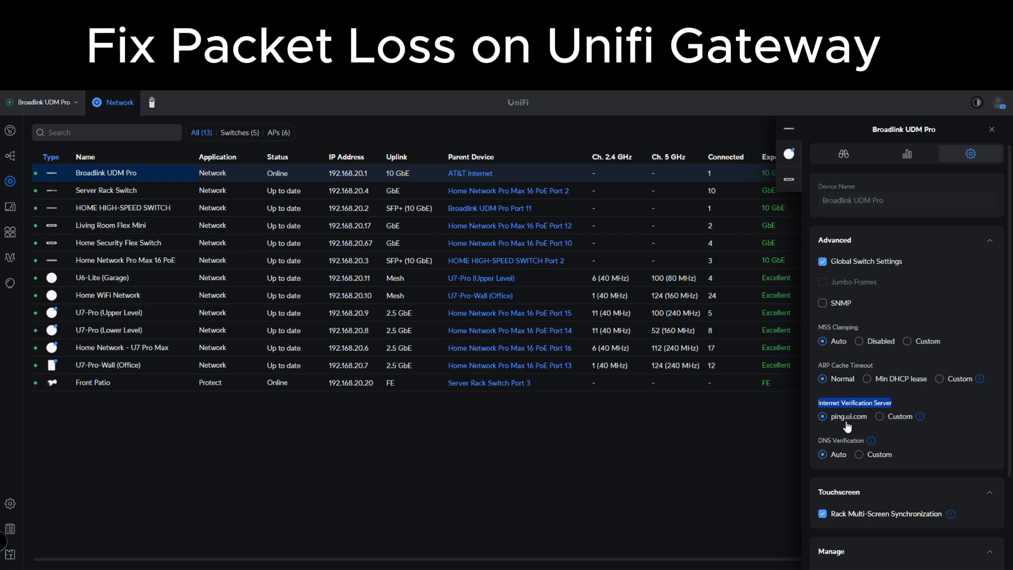
mouse_move(864, 426)
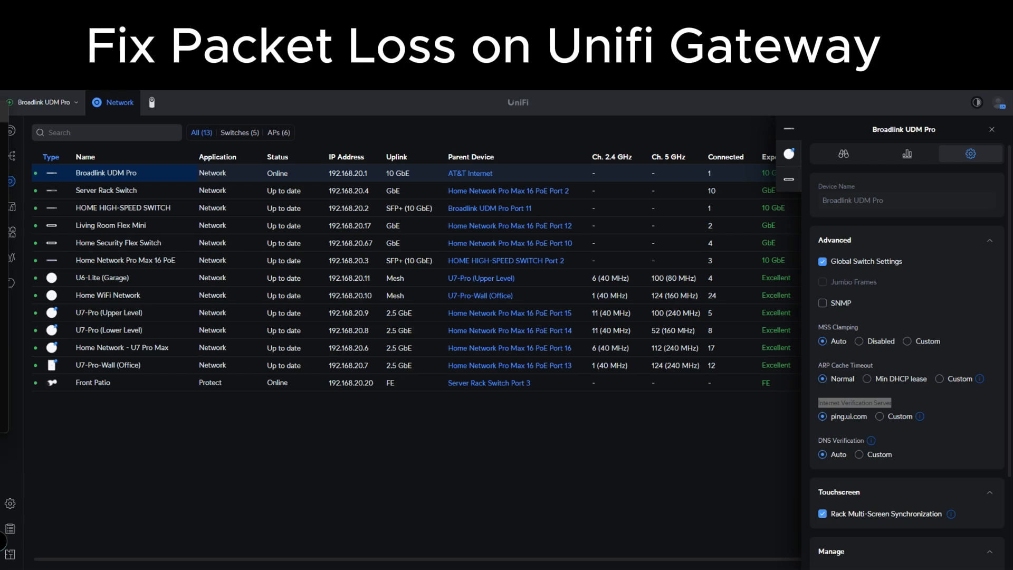
Ping ping.ui.com in Command Prompt, getting four replies from 8.8.8.8 with 0% loss.
text(pi)
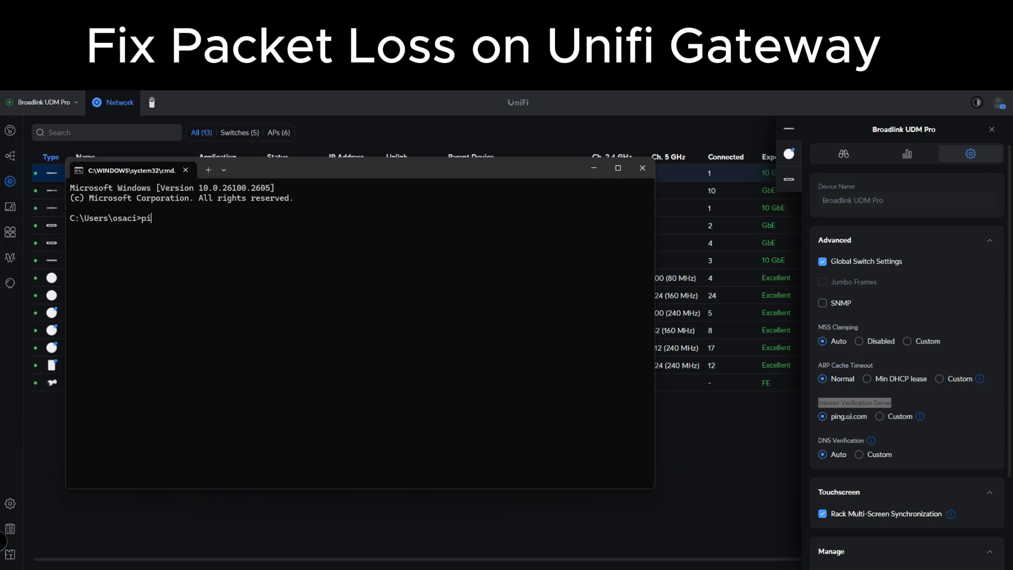
text(ng.)
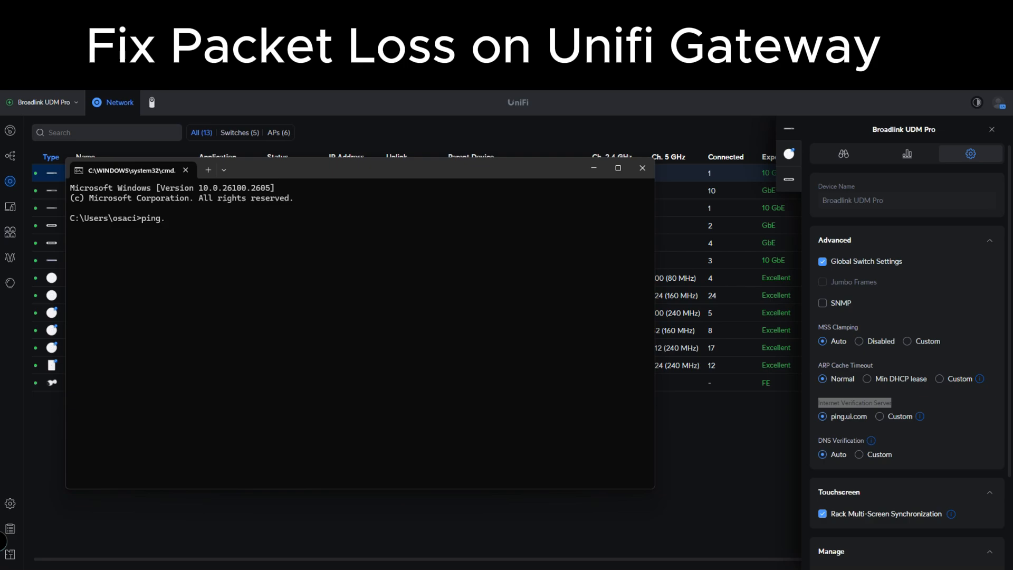
text(ping)
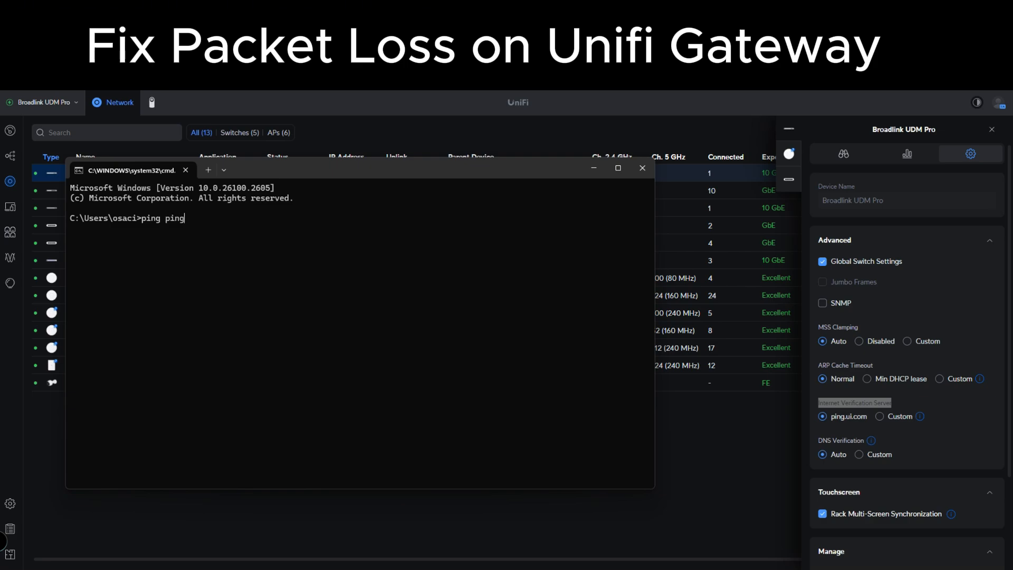
text(.ui.com)
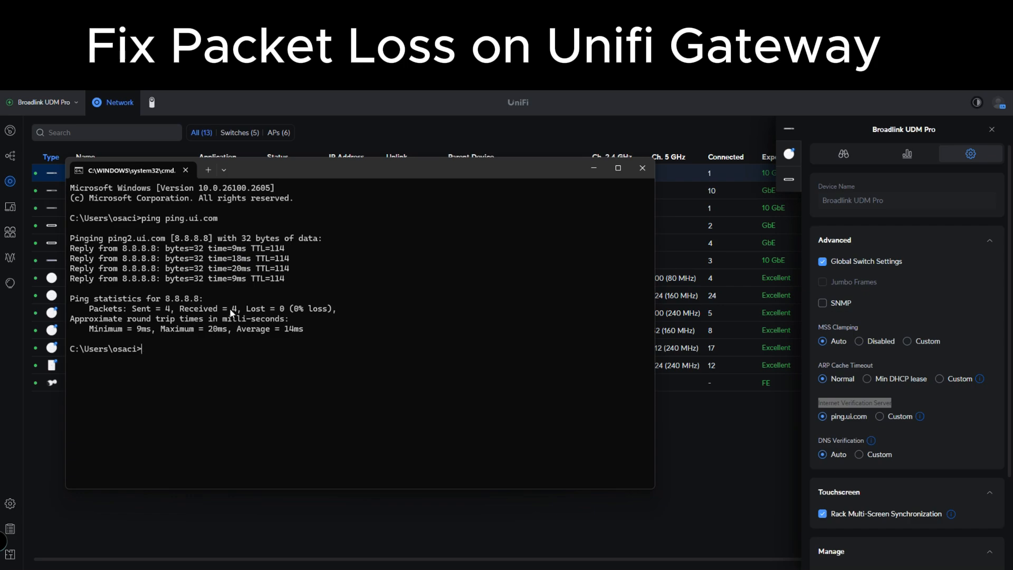
mouse_move(227, 278)
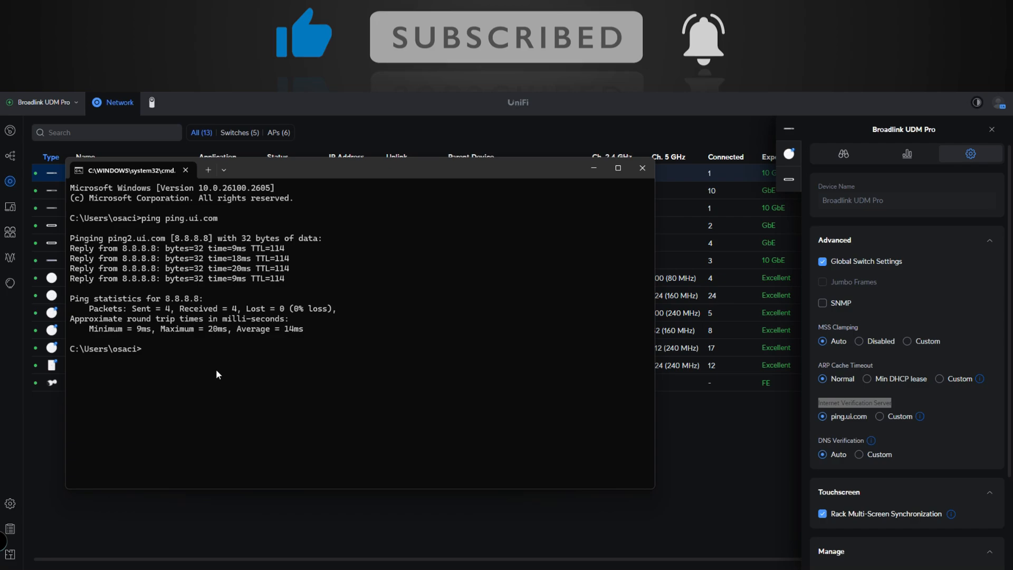
Ping 1.1.1.1 (4/4 replies, 8 ms average), then choose Custom for Internet Verification Server.
text(1)
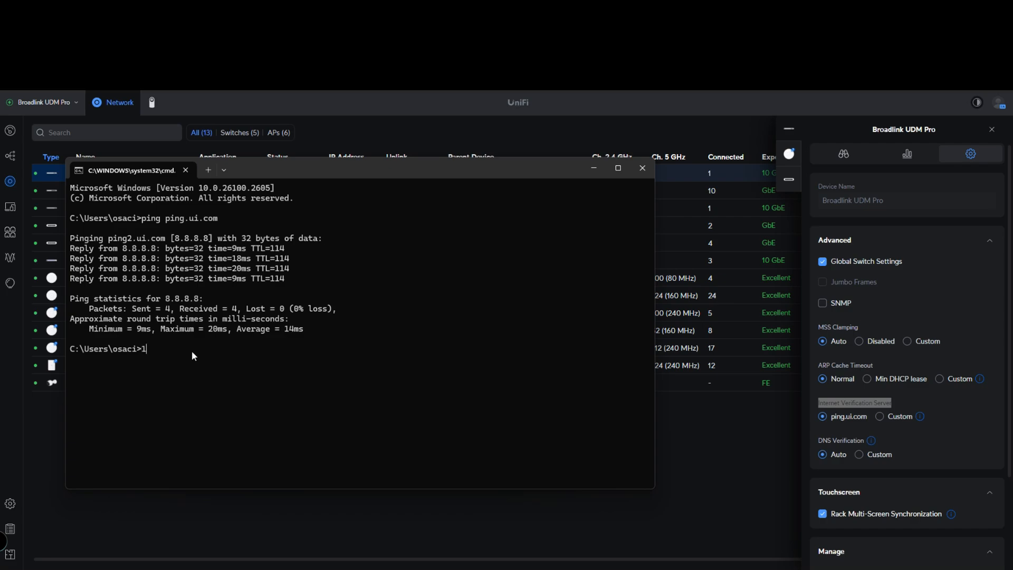
text(.1.1.1)
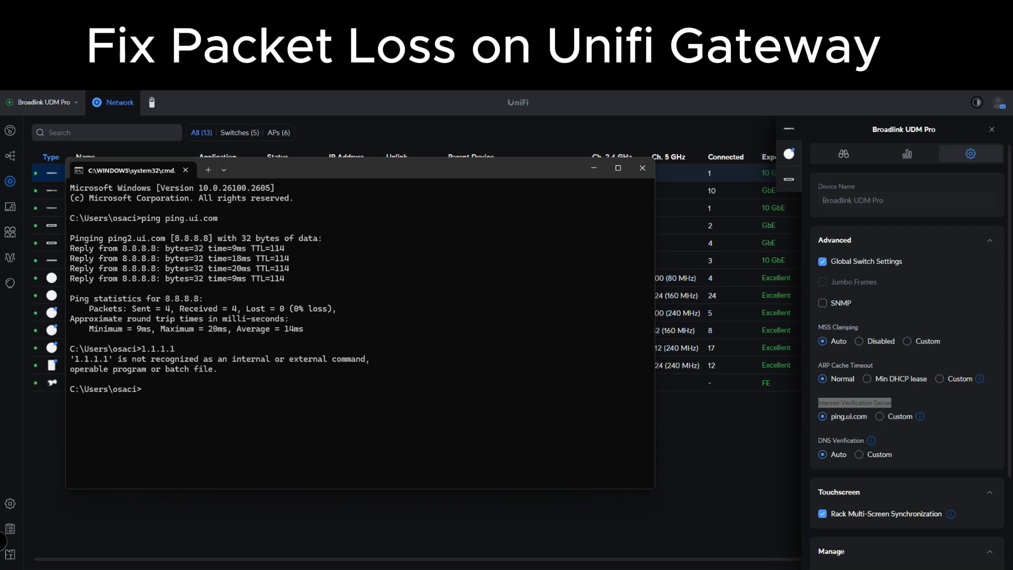
text(ping 1)
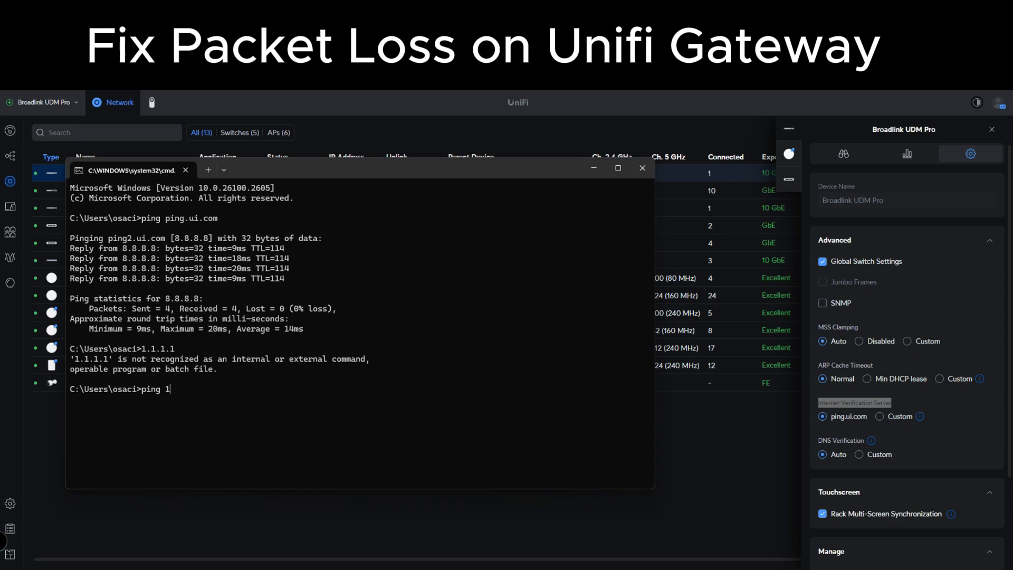
text(.1.1.1)
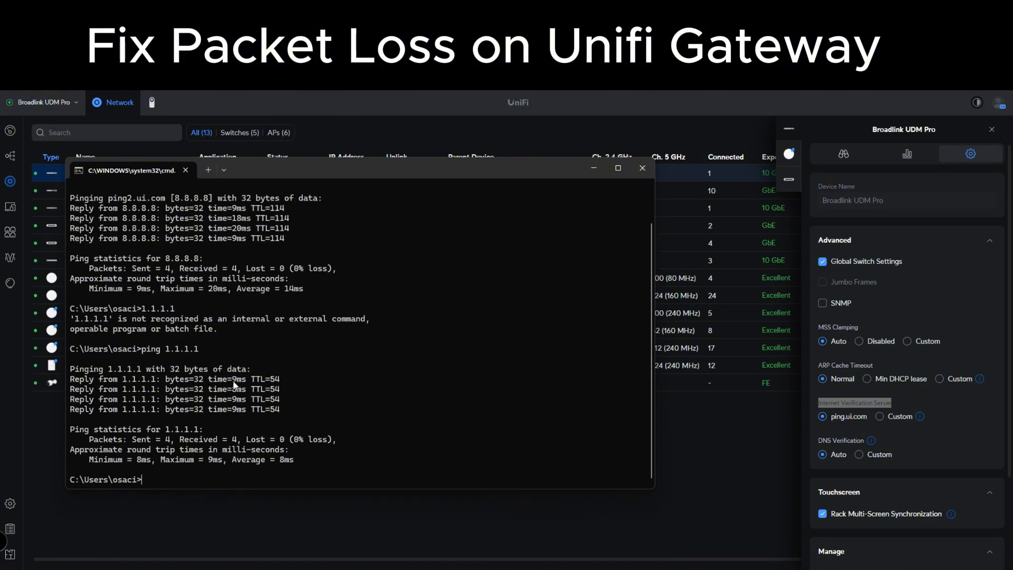
mouse_move(241, 422)
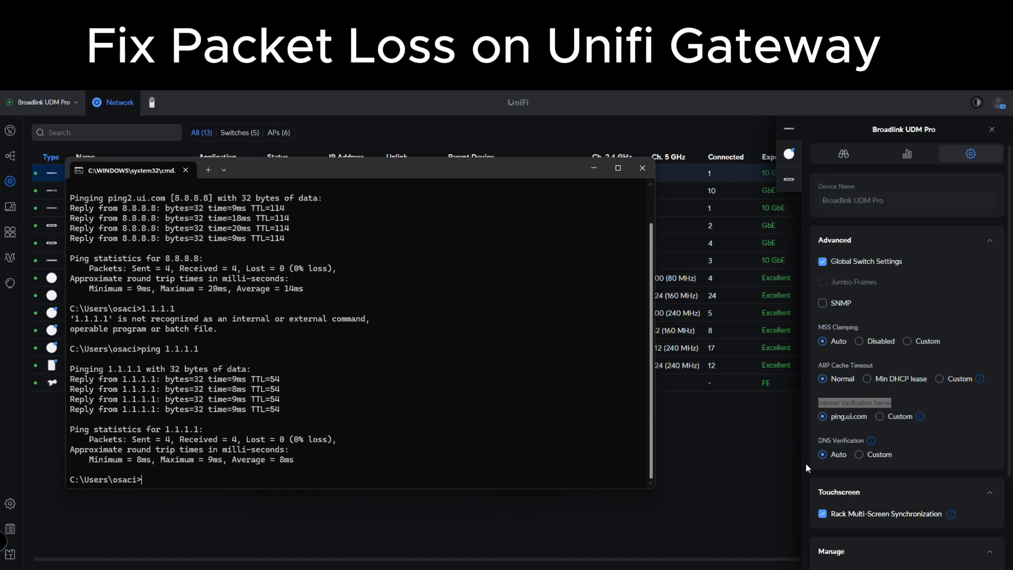
click(881, 416)
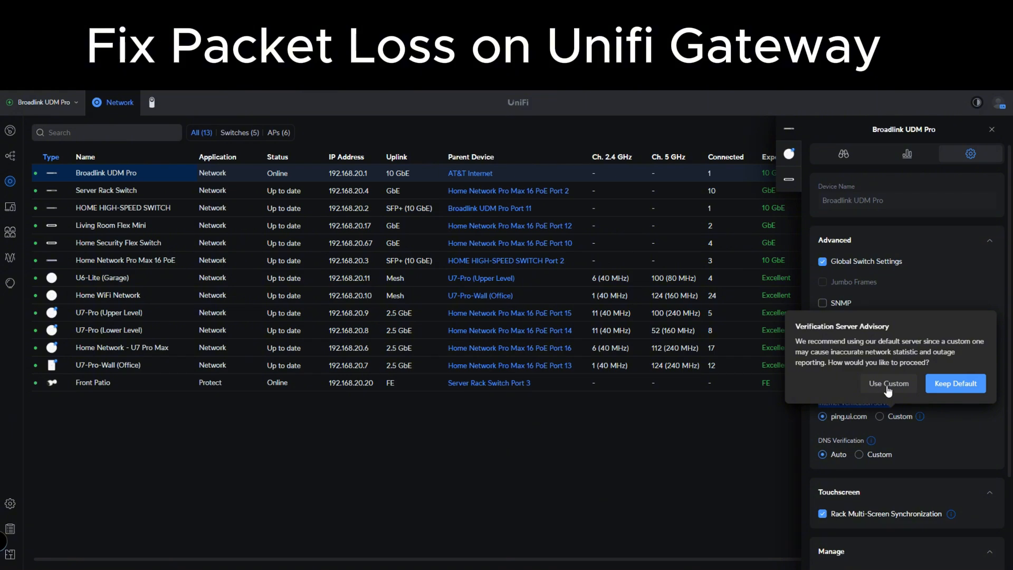
Accept the custom-server advisory and enter 1.1.1.1 as the verification server.
click(887, 383)
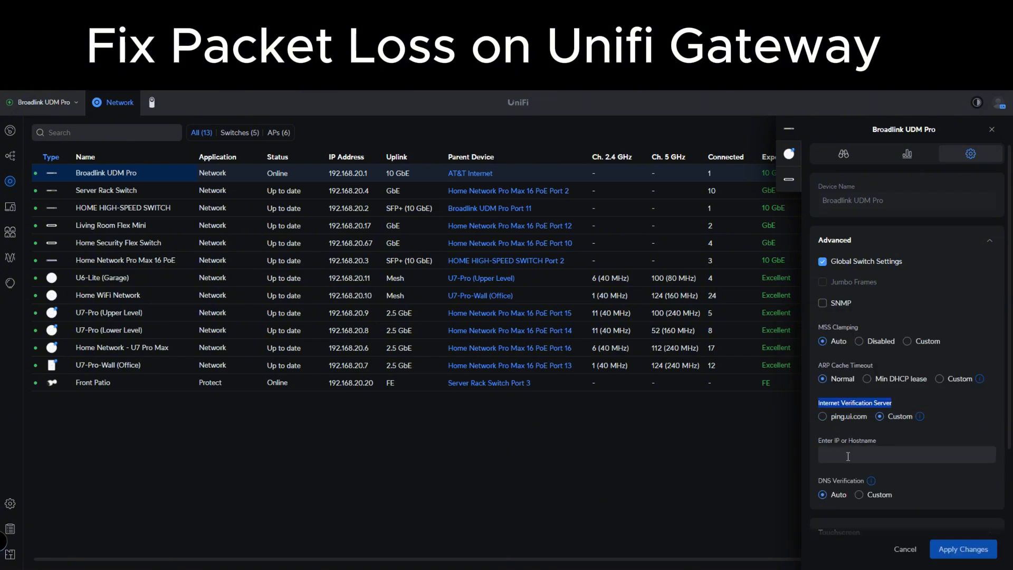
text(1)
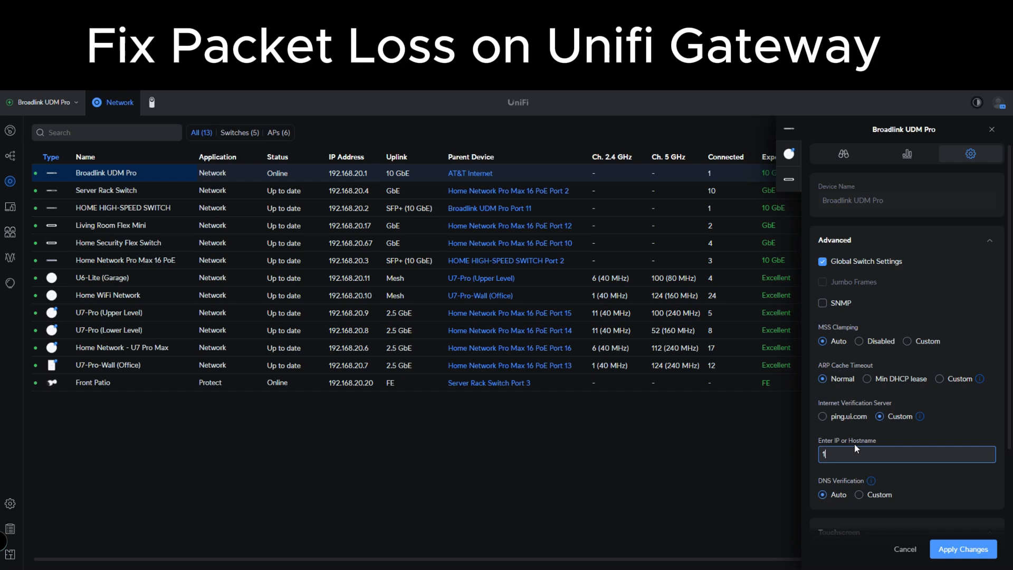
text(1.1.1.1)
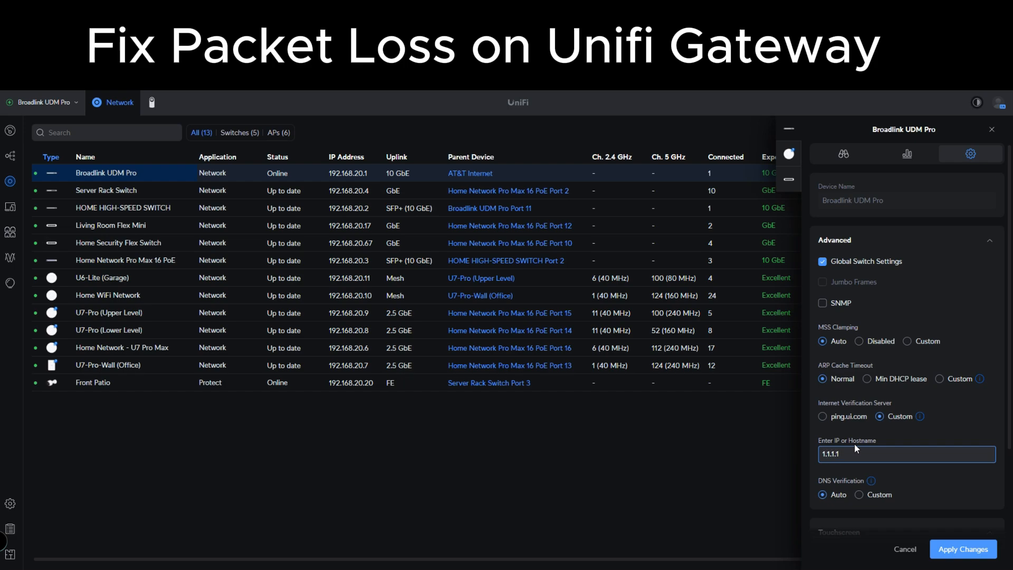
scroll(down, 3)
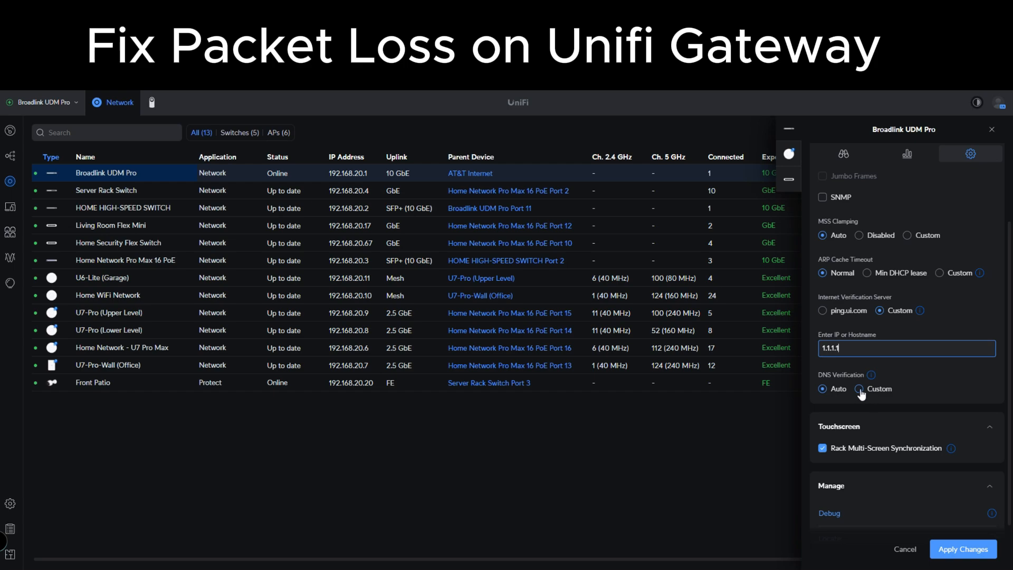
click(860, 389)
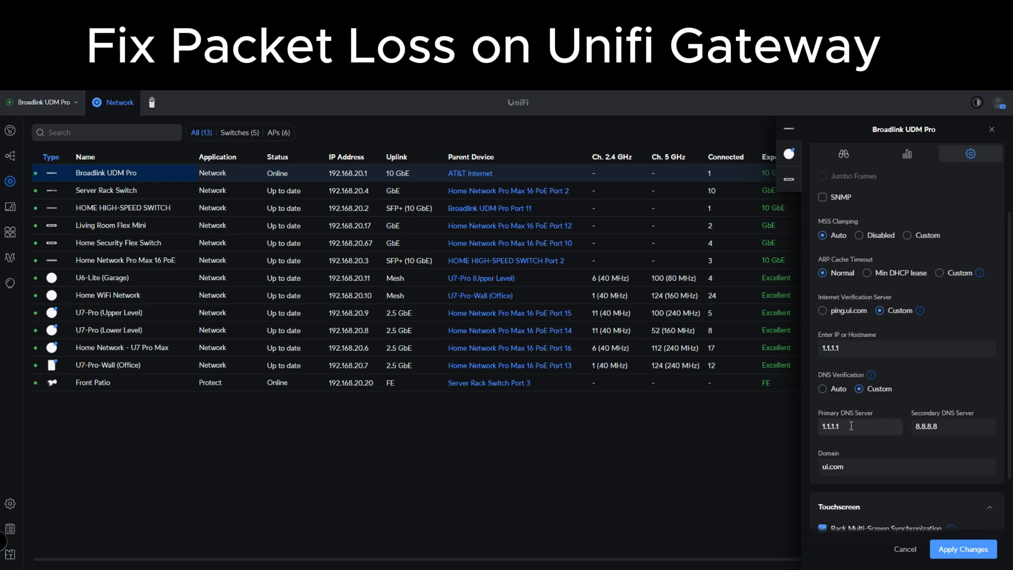
click(859, 426)
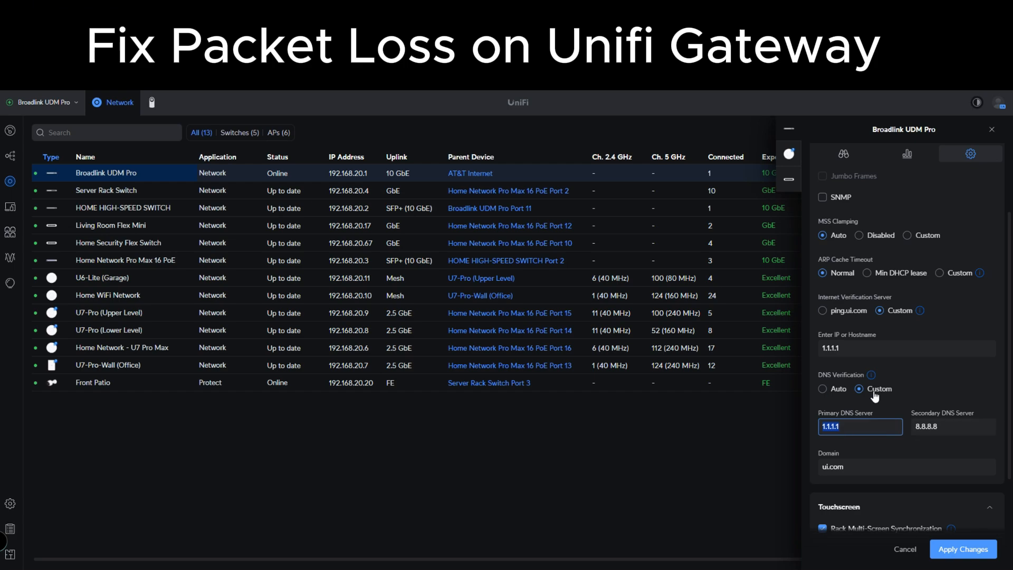
click(823, 388)
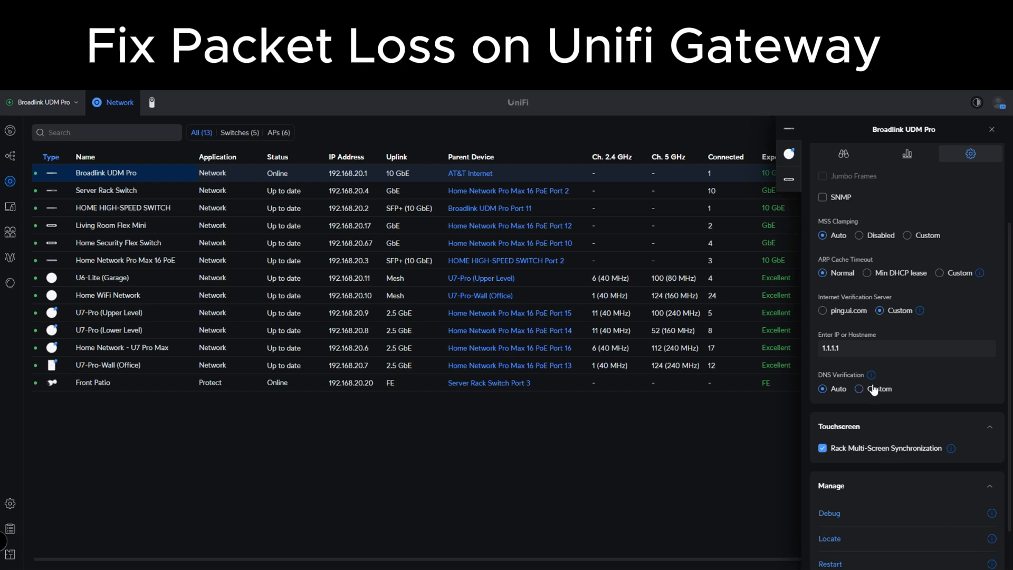
click(904, 348)
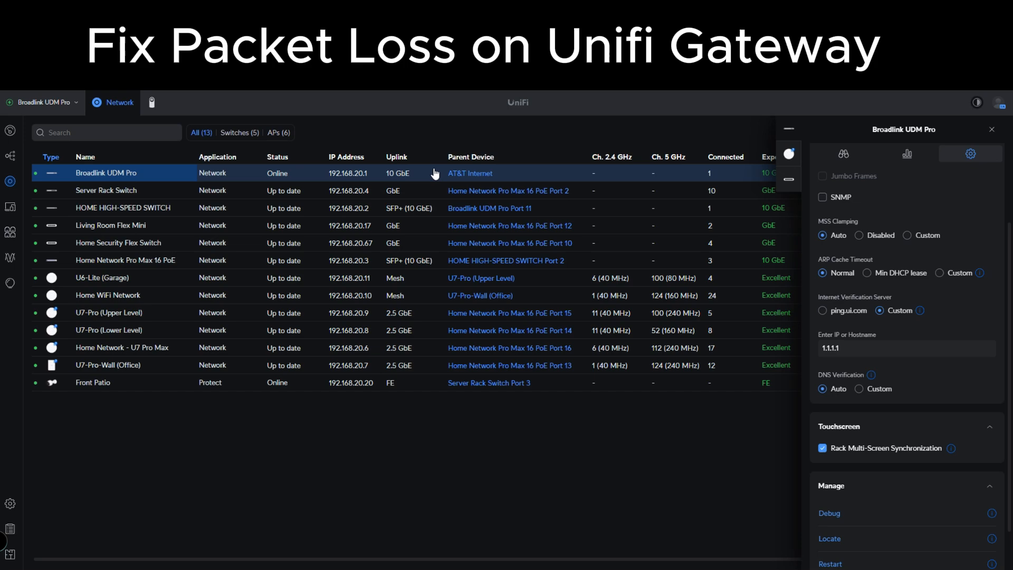
mouse_move(905, 328)
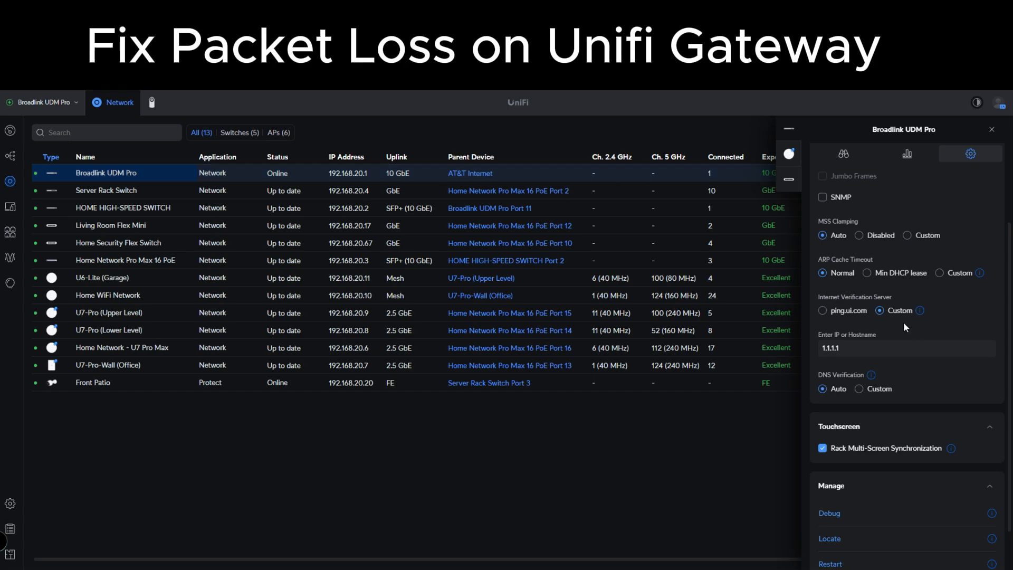
click(905, 348)
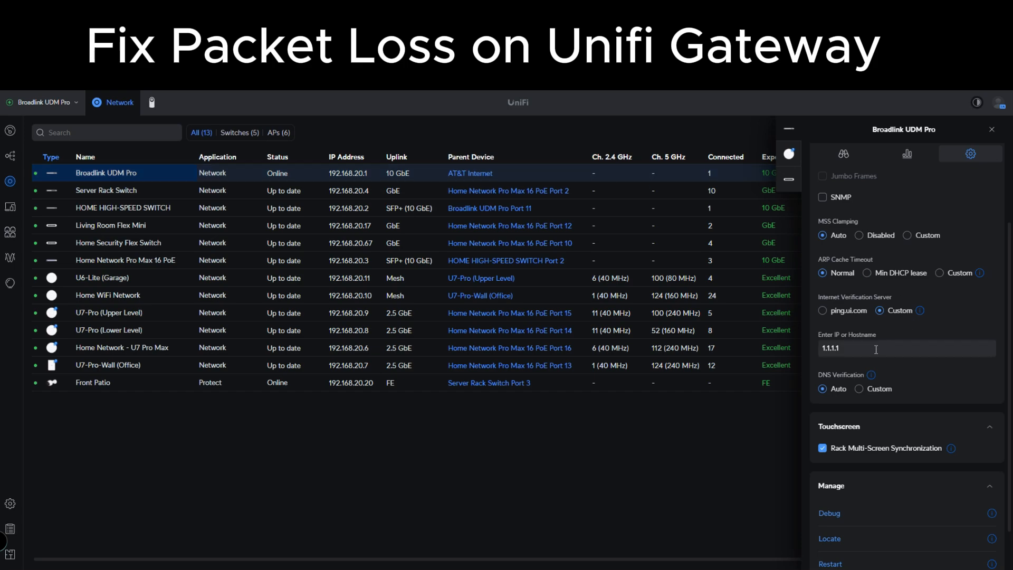